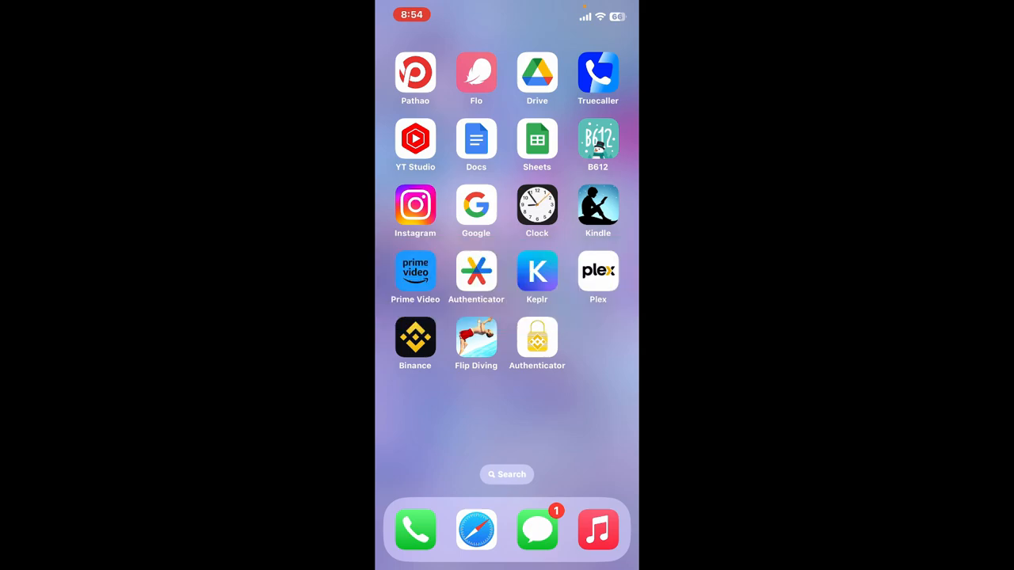
Launch Binance from the iOS home screen, landing on Account Info
left_click(415, 338)
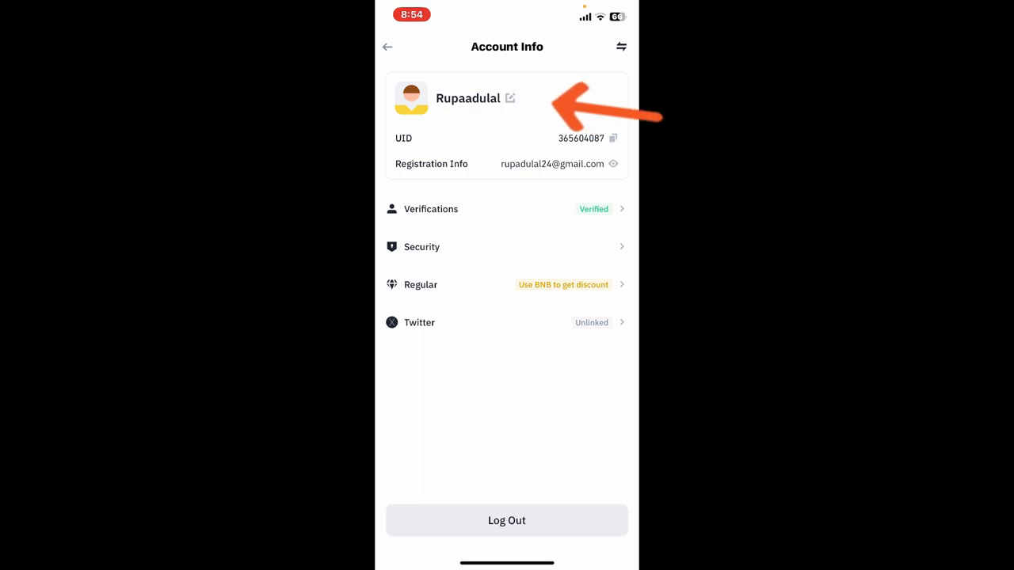
Edit the nickname profile, then choose Change under Avatar to list default avatars
left_click(510, 99)
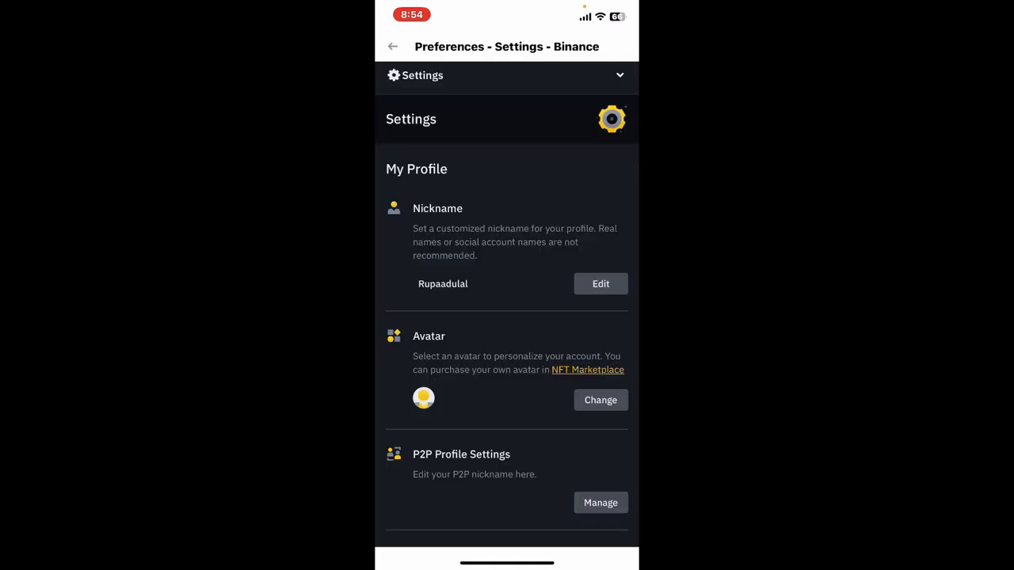
left_click(600, 400)
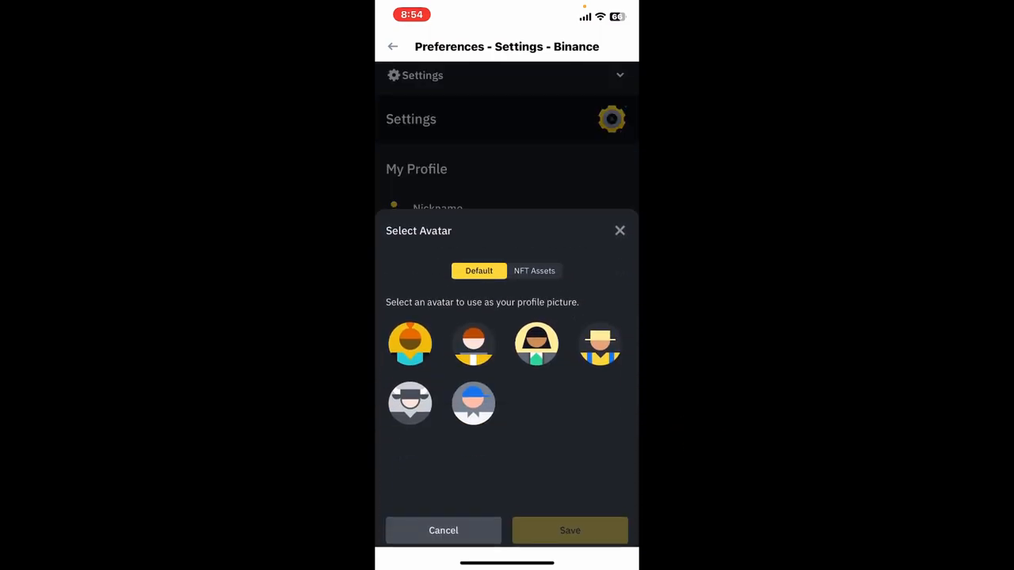